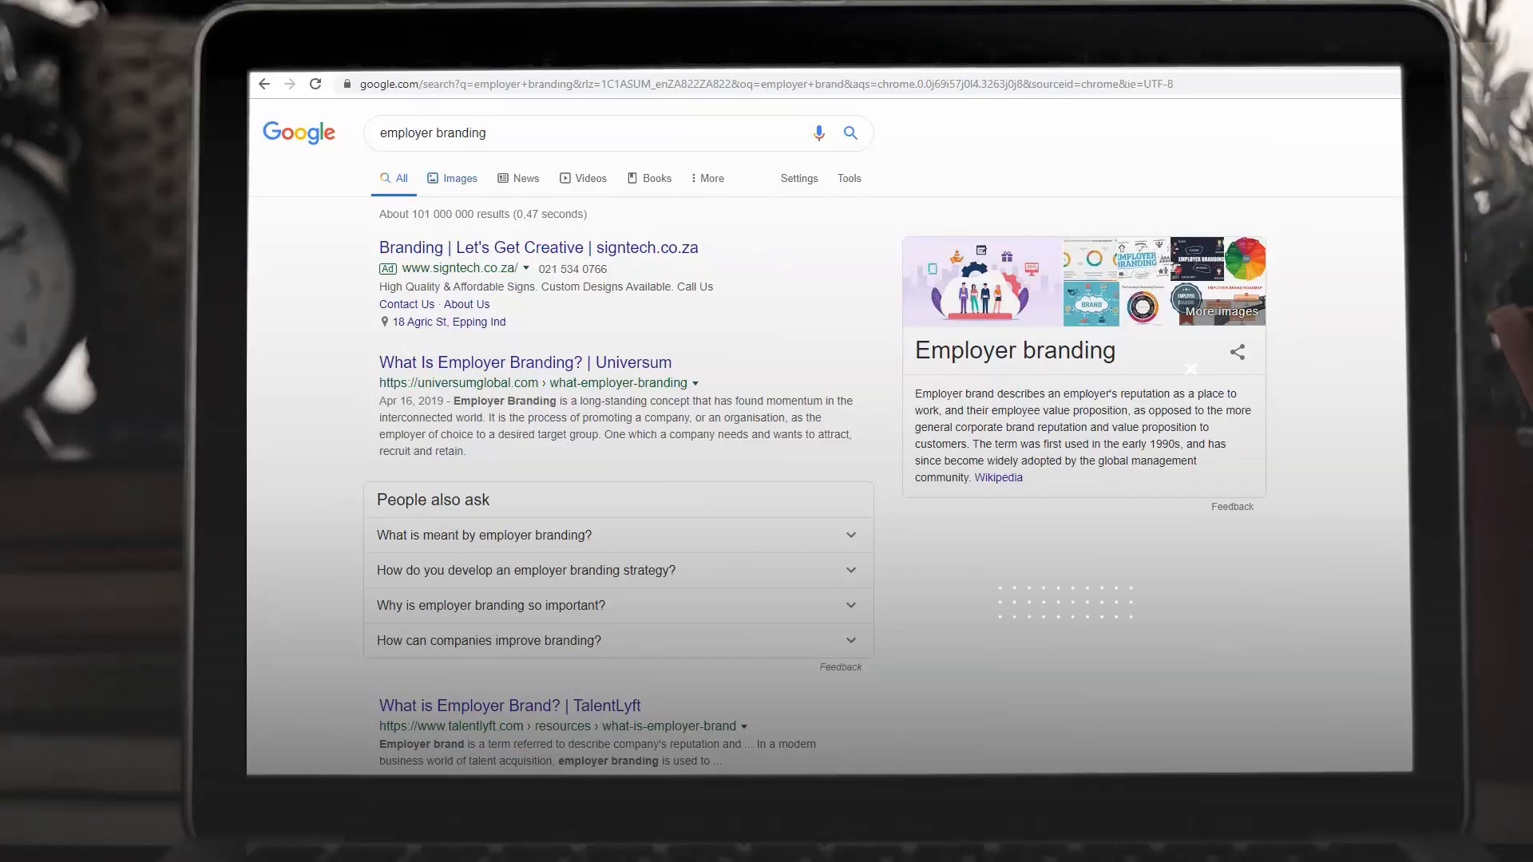
View the 'employer branding' results as Images, then News, then Books
left_click(458, 177)
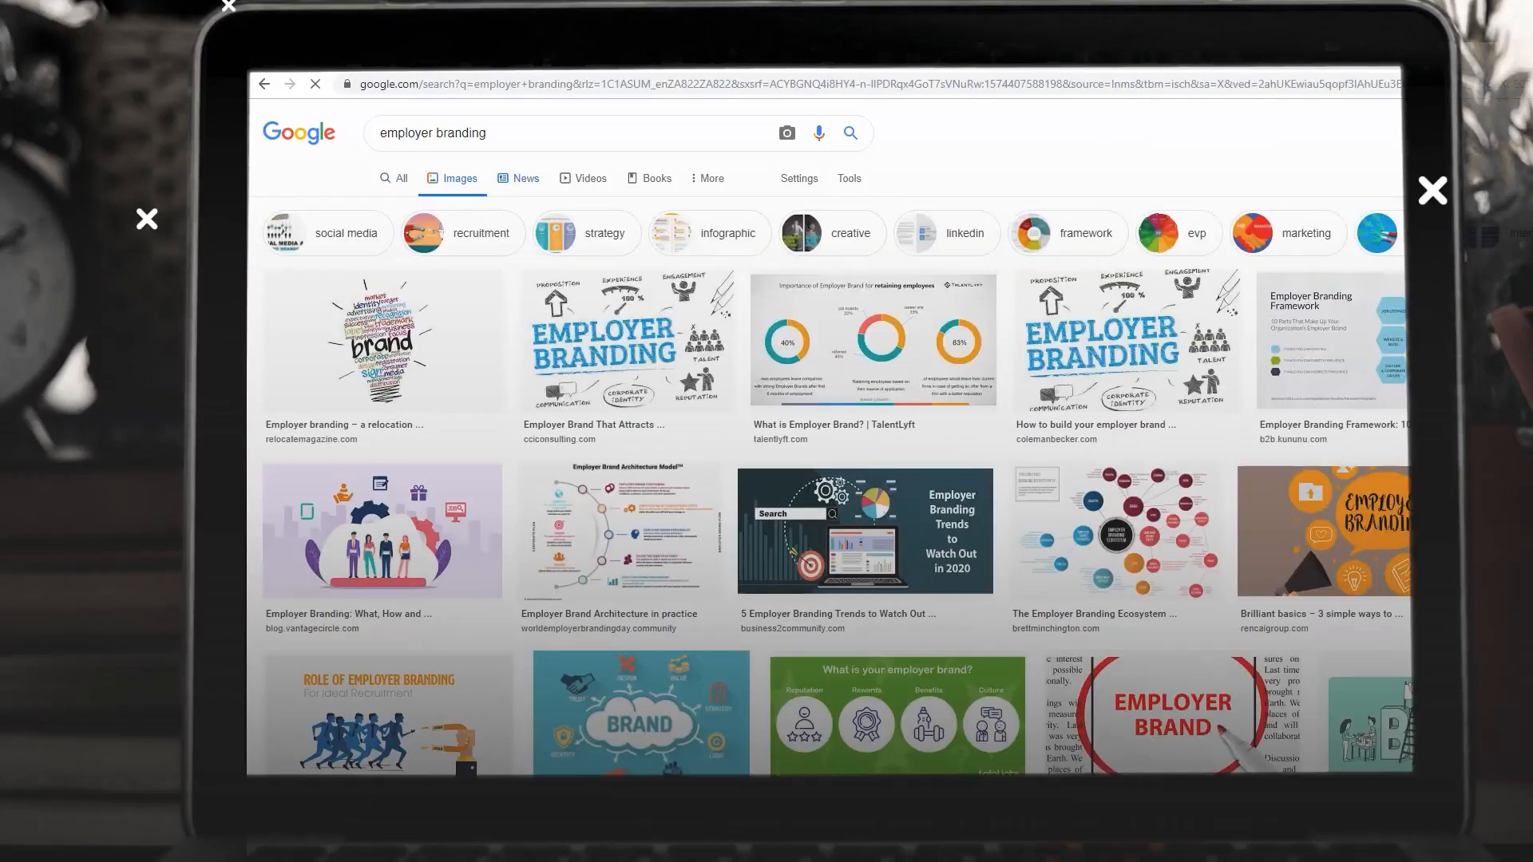
left_click(525, 177)
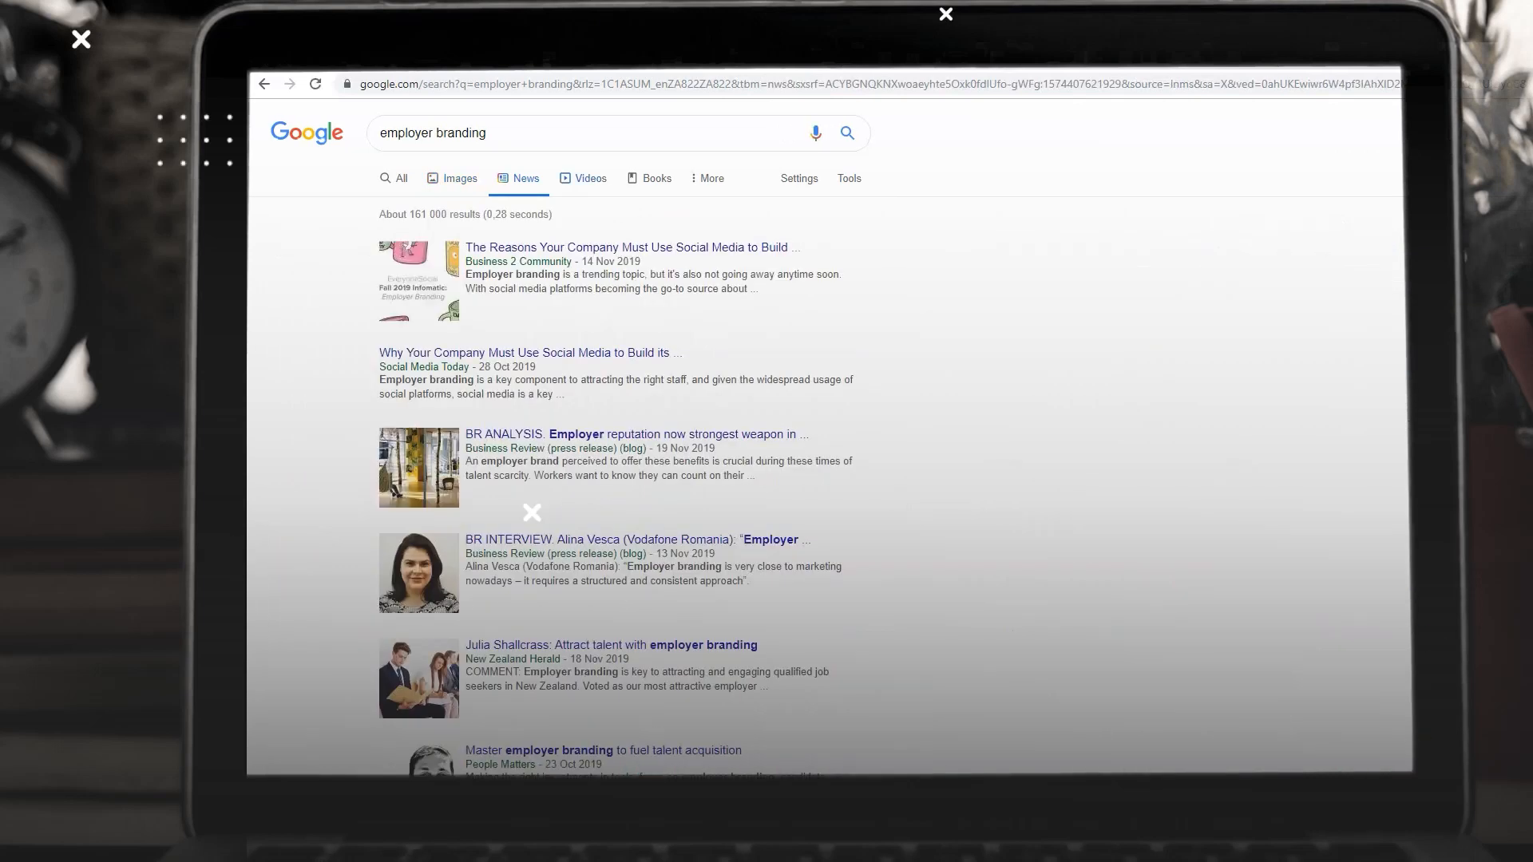
left_click(656, 177)
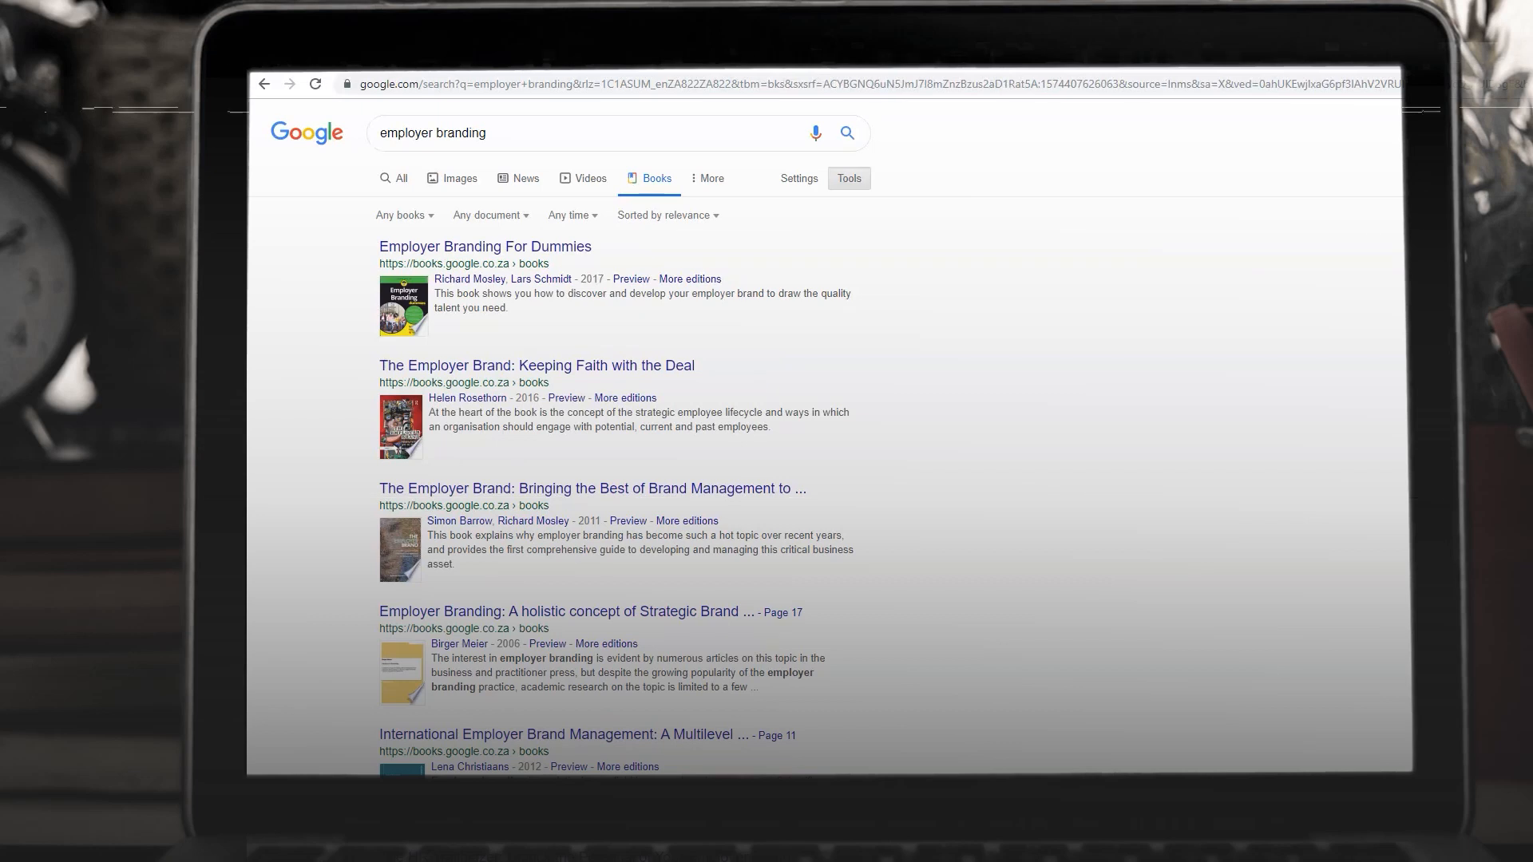
scroll("down", 3)
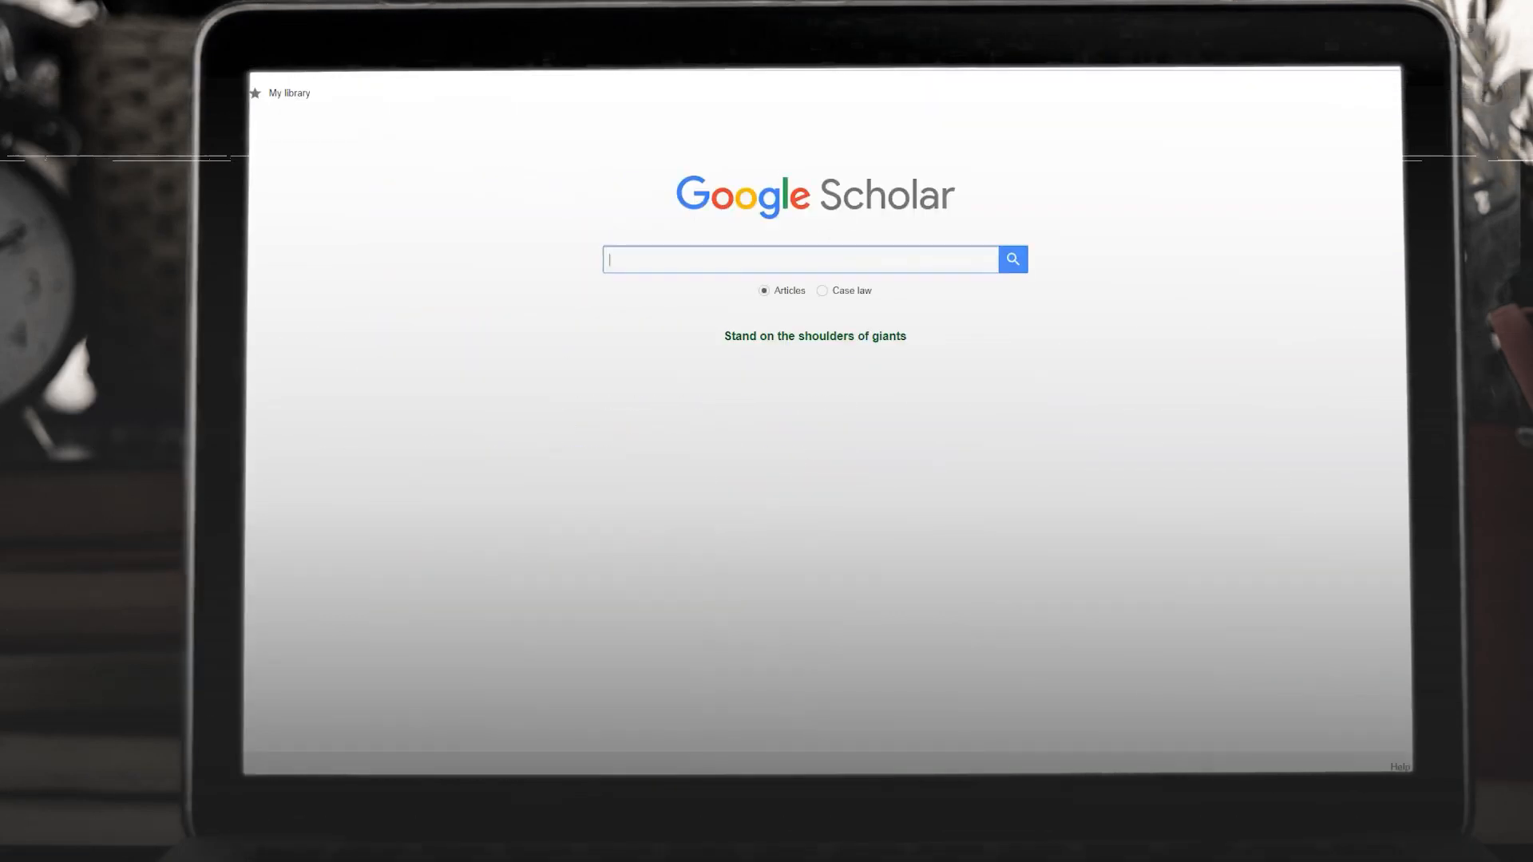
Search Google Scholar for 'employer brand building talent management' and review the article list
type("employer brand")
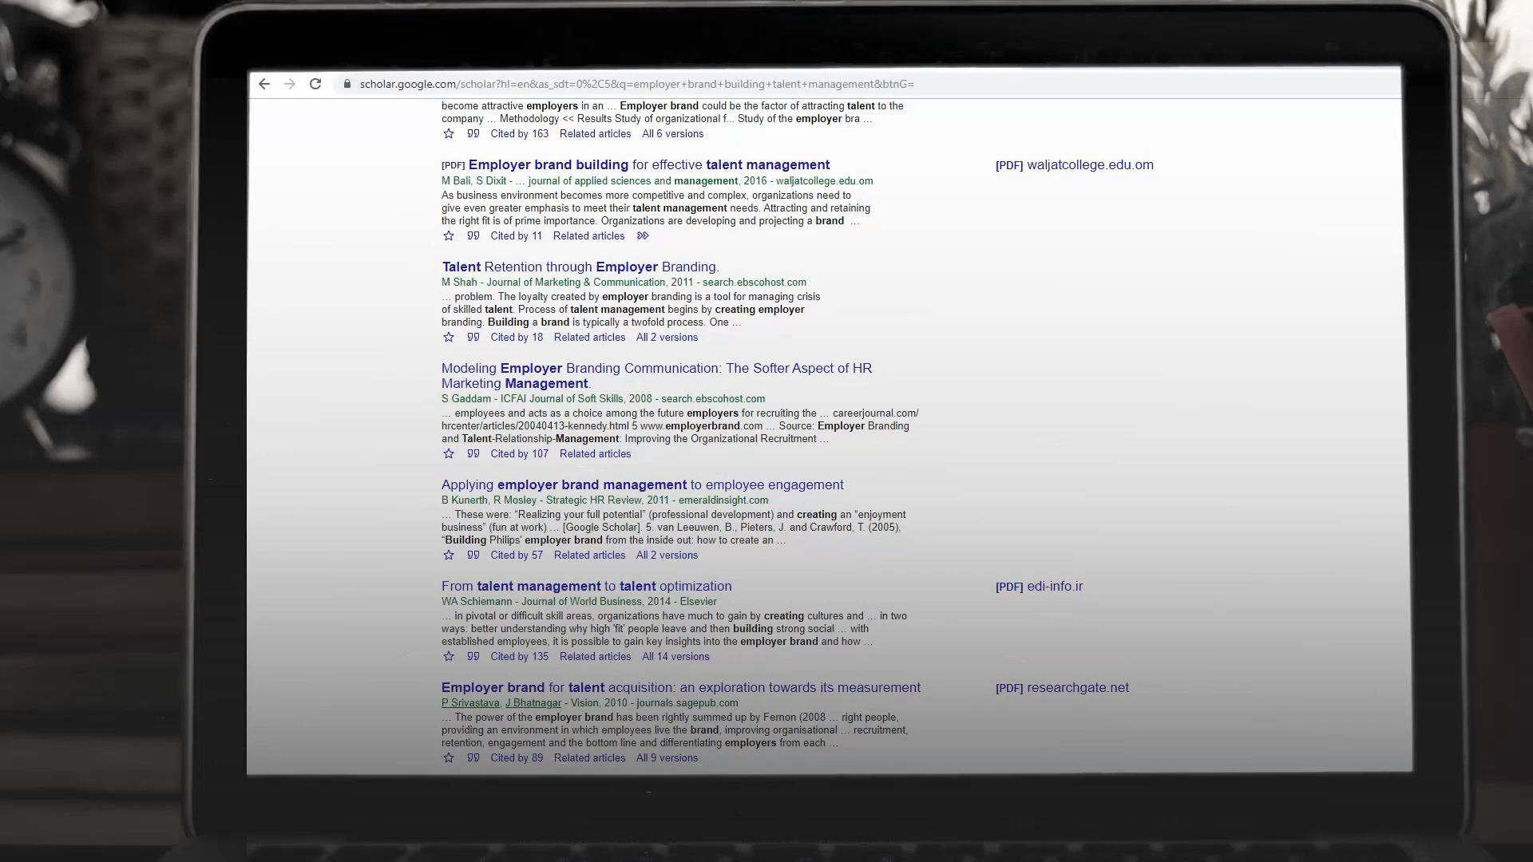
scroll("up", 3)
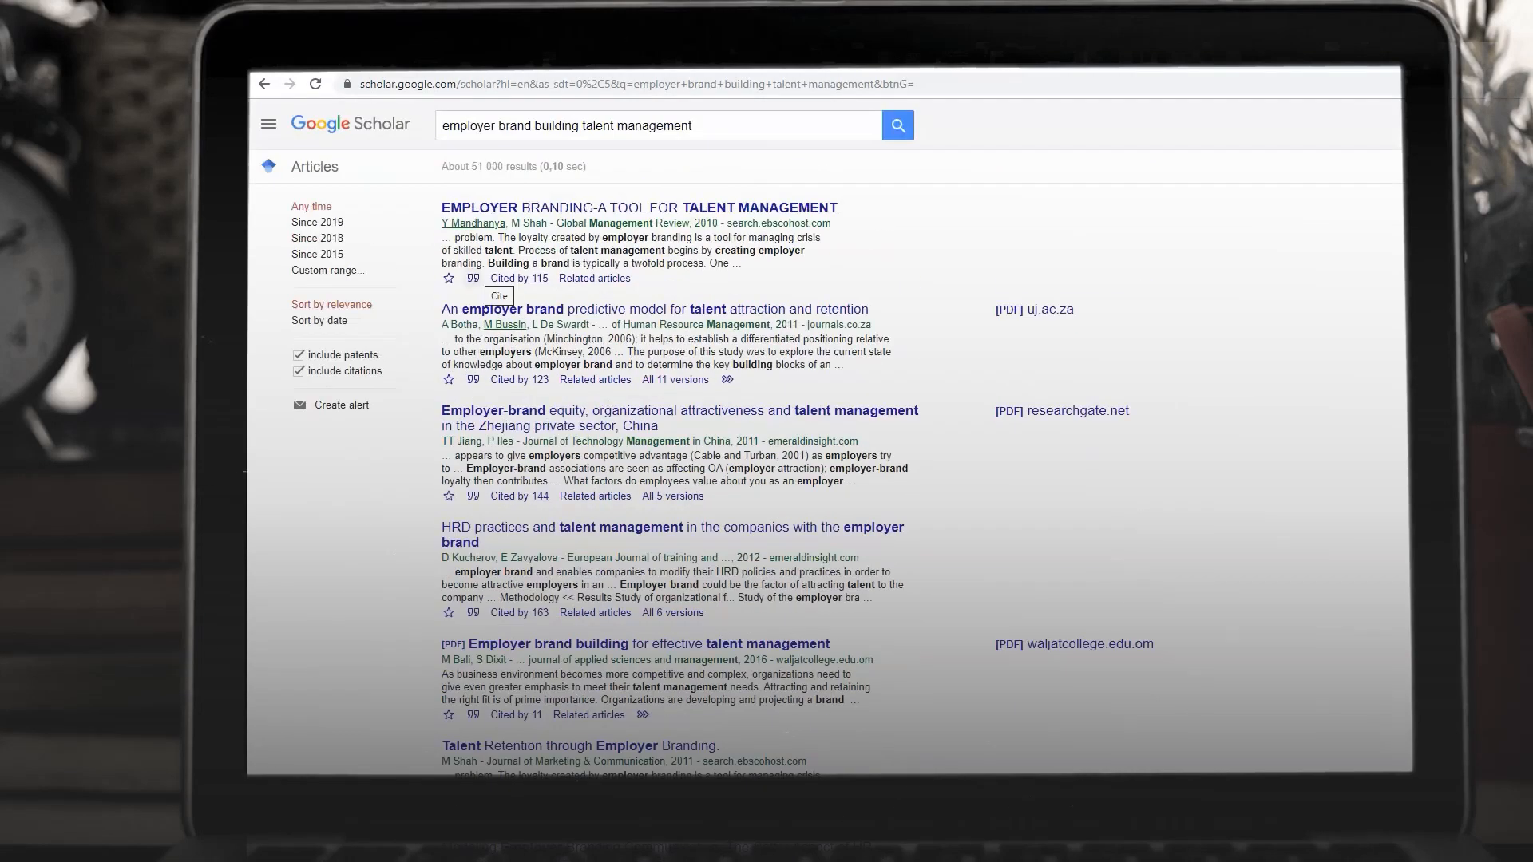